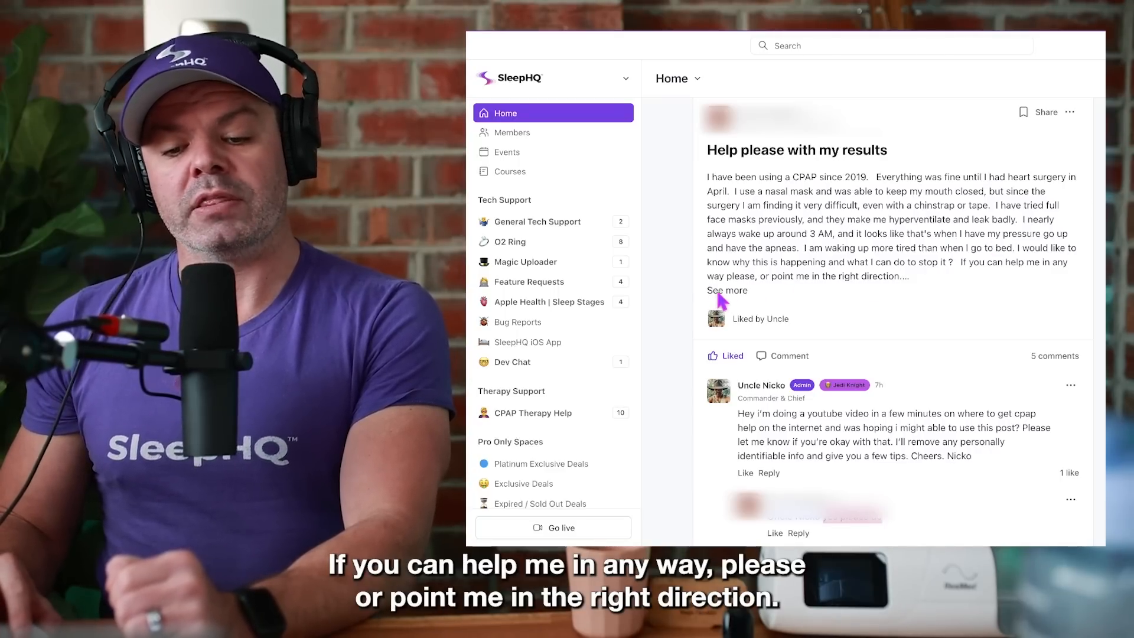
Expand the 'Help please with my results' post to reveal its linked July 9th dashboard.
{"action": "left_click", "coordinate": [726, 291]}
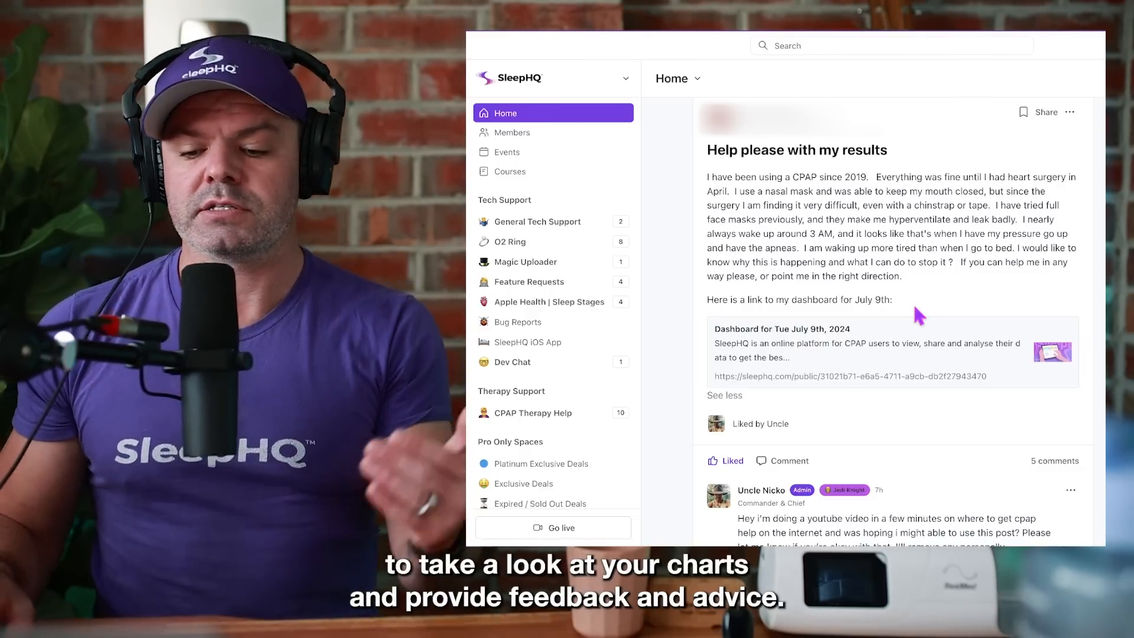
{"action": "scroll", "scroll_direction": "down", "scroll_amount": 3}
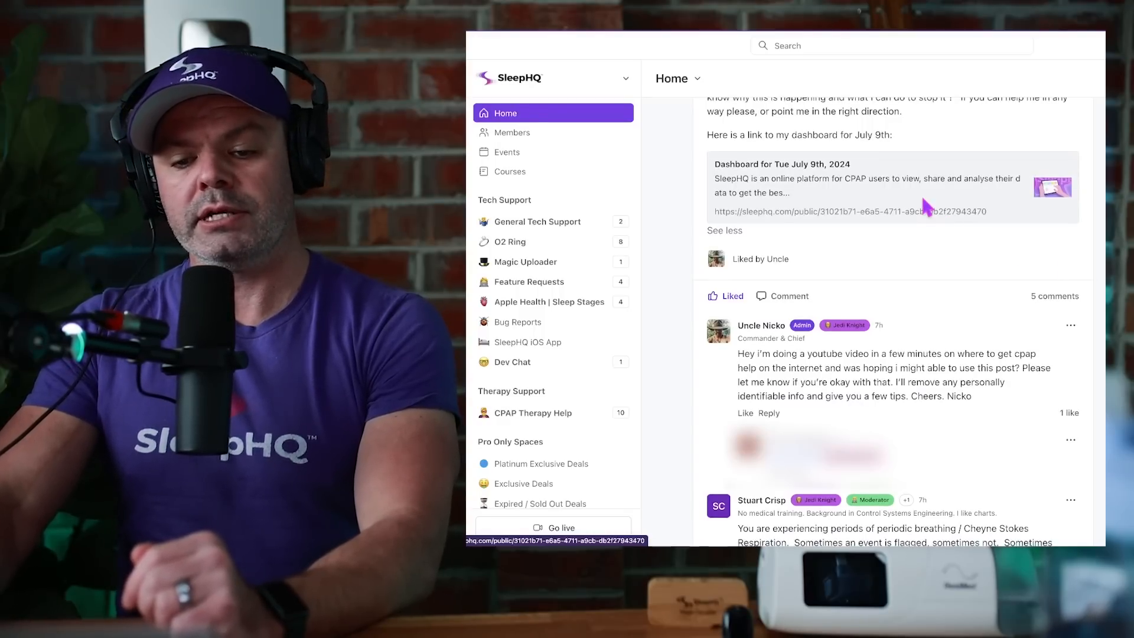
View the shared July 9th, 2024 dashboard and review its full machine settings list.
{"action": "left_click", "coordinate": [849, 211]}
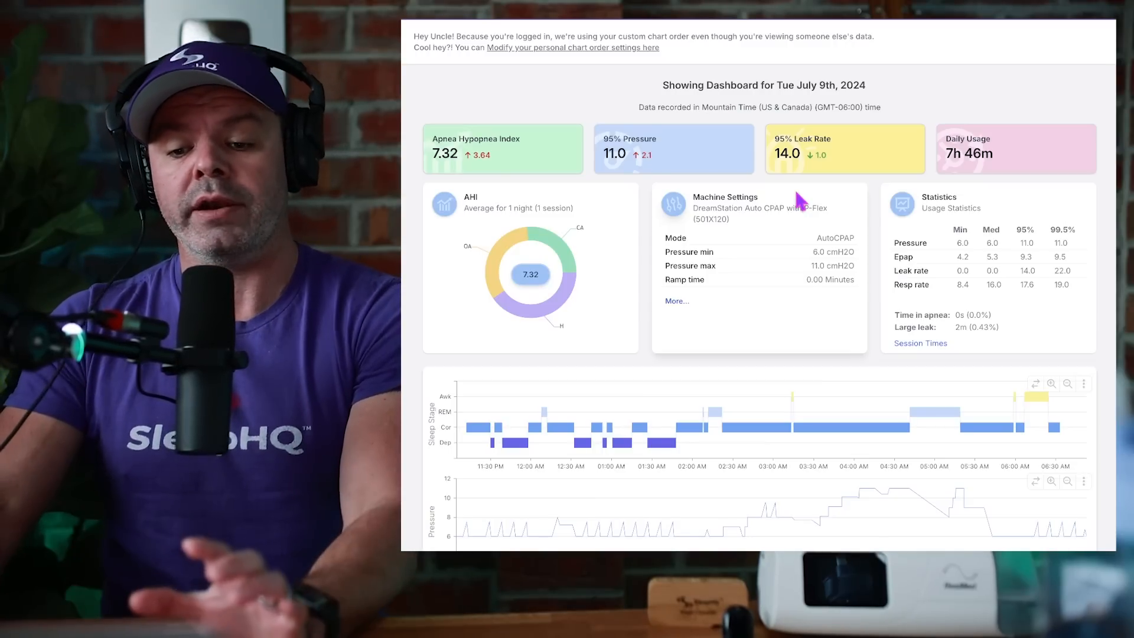
{"action": "double_click", "coordinate": [725, 198]}
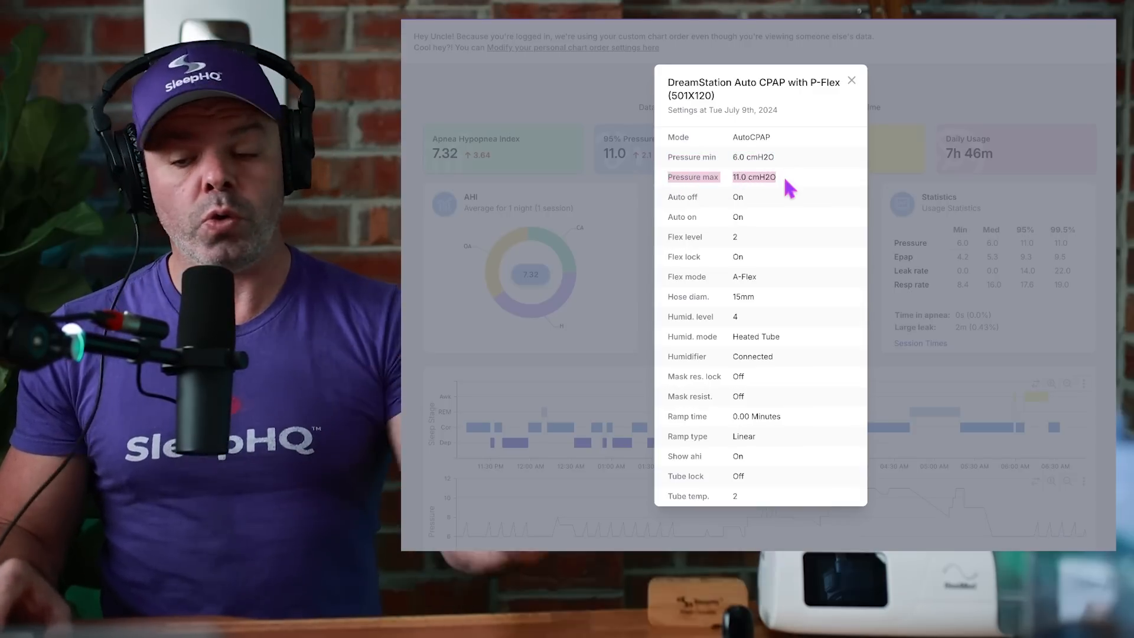
{"action": "left_click", "coordinate": [850, 79]}
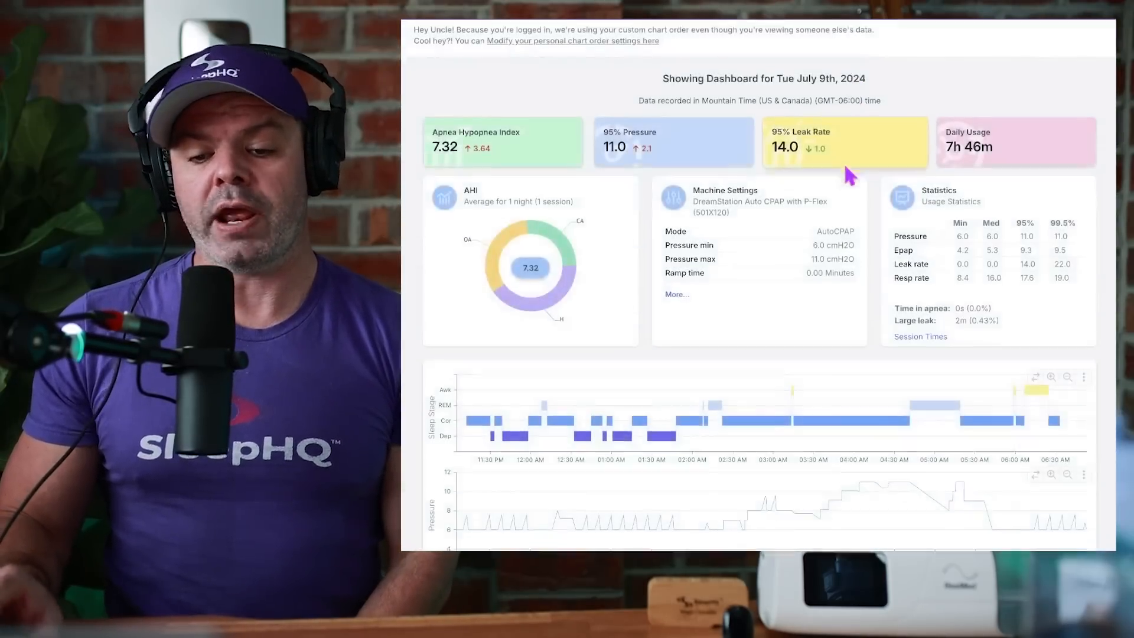
Scroll down to the July 9th detailed nightly charts around 3:53 AM.
{"action": "scroll", "scroll_direction": "down", "scroll_amount": 3}
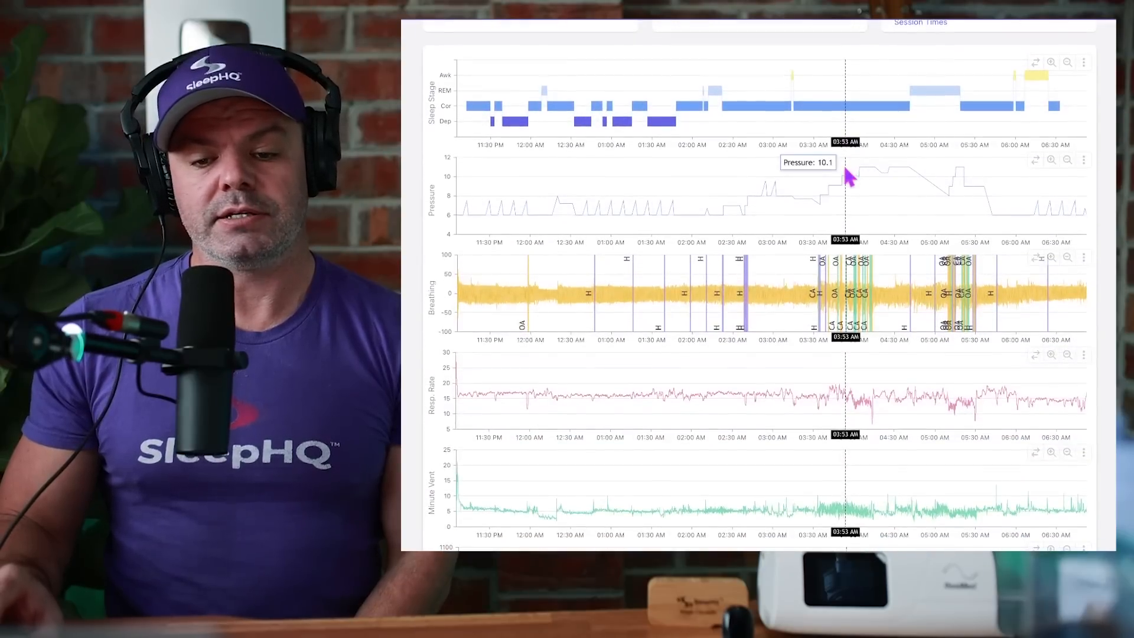
{"action": "mouse_move", "coordinate": [691, 108]}
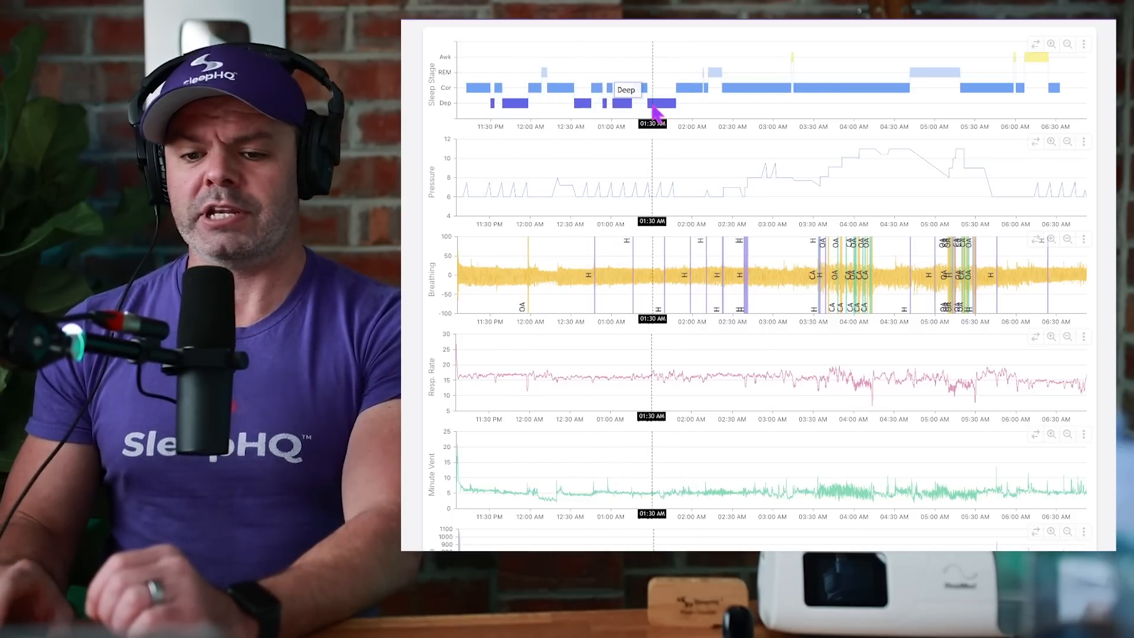
{"action": "mouse_move", "coordinate": [688, 101]}
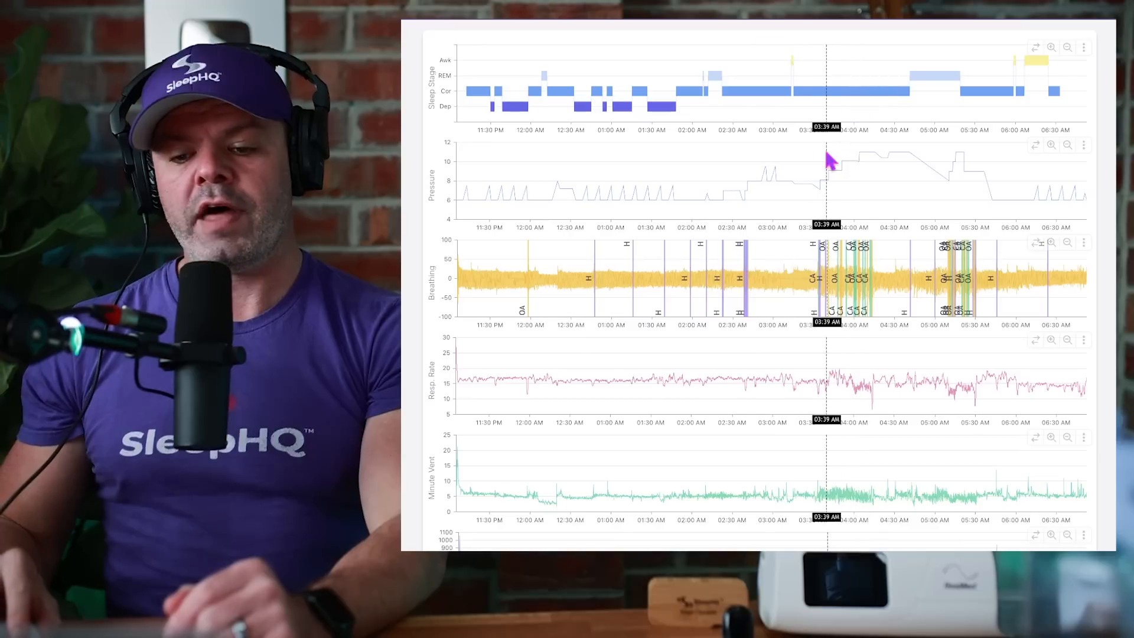
{"action": "mouse_move", "coordinate": [842, 176]}
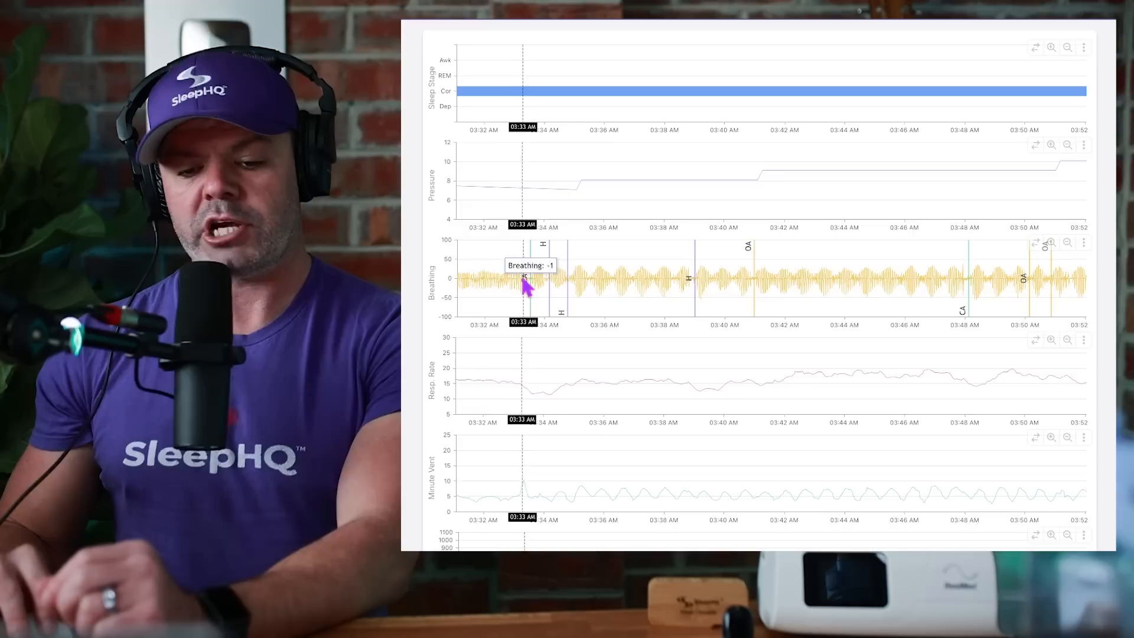
Pan the zoomed charts later to frame roughly 3:33–3:52 AM with the clustered breathing events.
{"action": "left_click_drag", "start_coordinate": [525, 286], "coordinate": [1063, 293]}
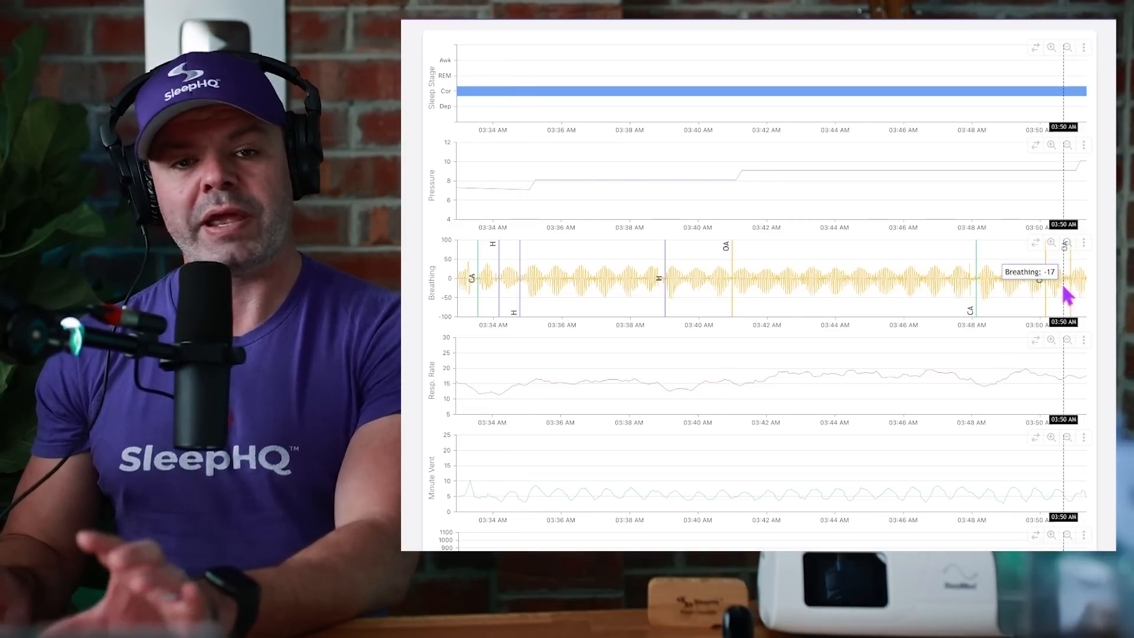
{"action": "mouse_move", "coordinate": [610, 314]}
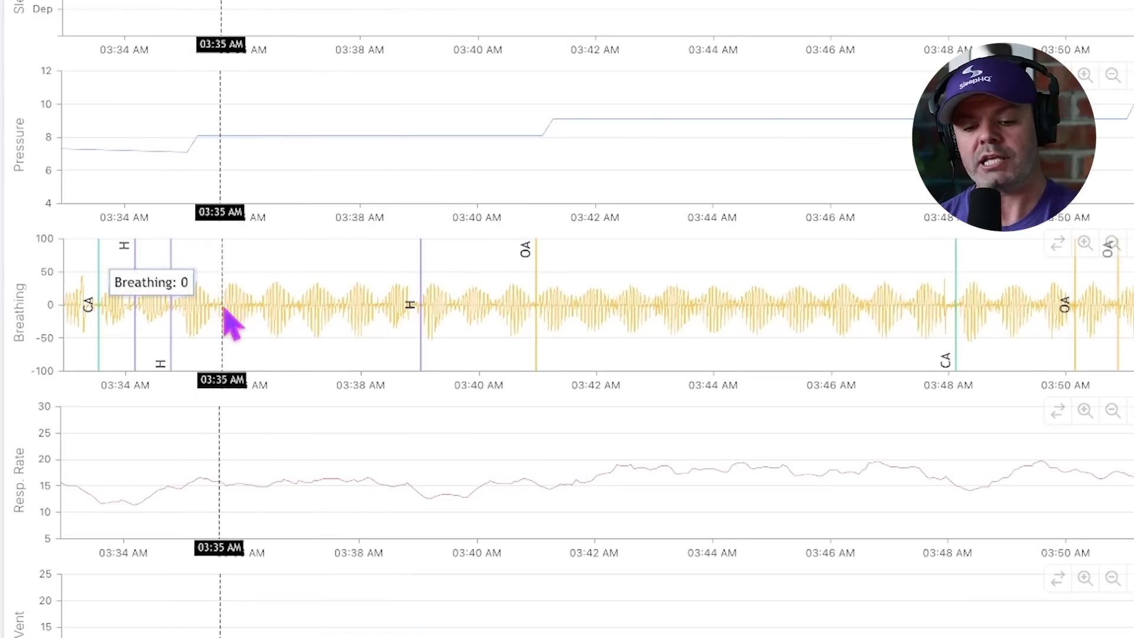
{"action": "mouse_move", "coordinate": [838, 321]}
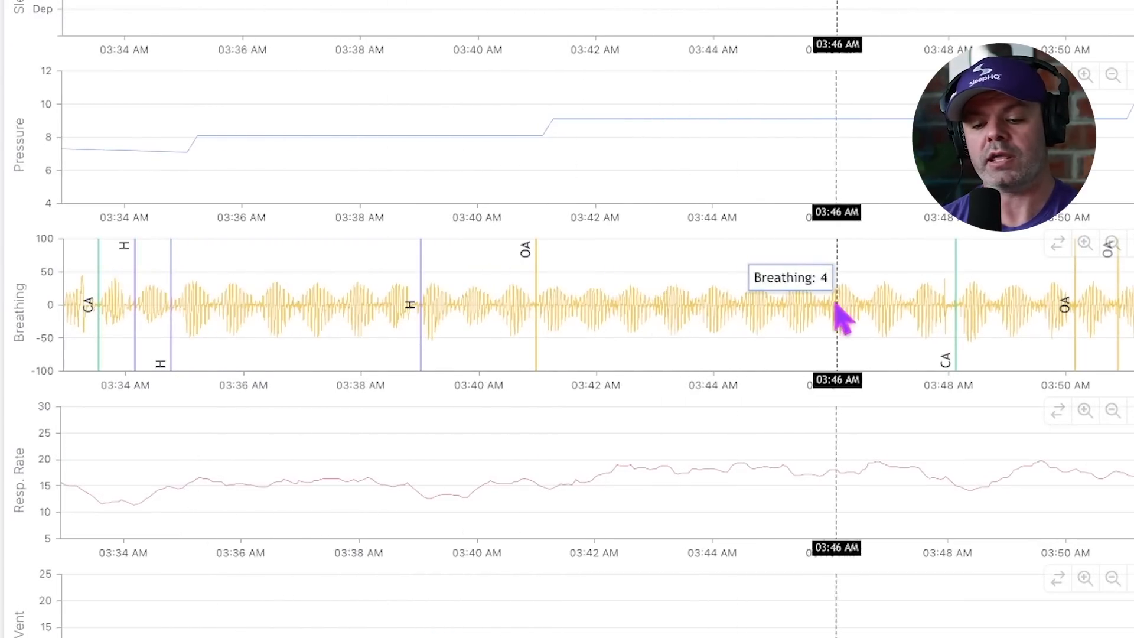
{"action": "mouse_move", "coordinate": [273, 297]}
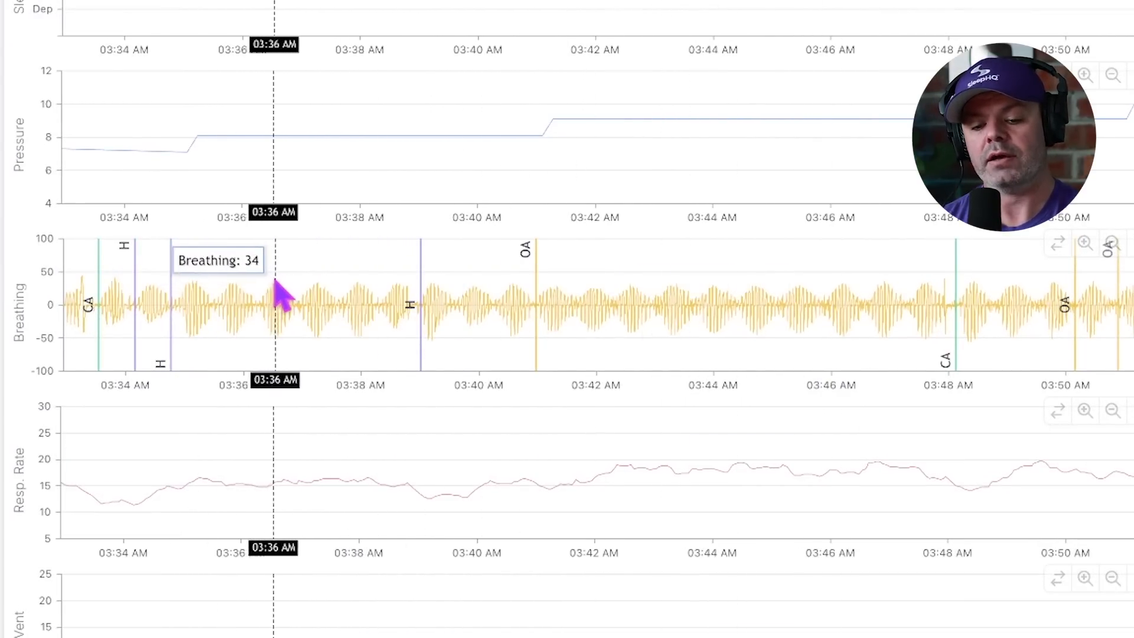
{"action": "mouse_move", "coordinate": [321, 304]}
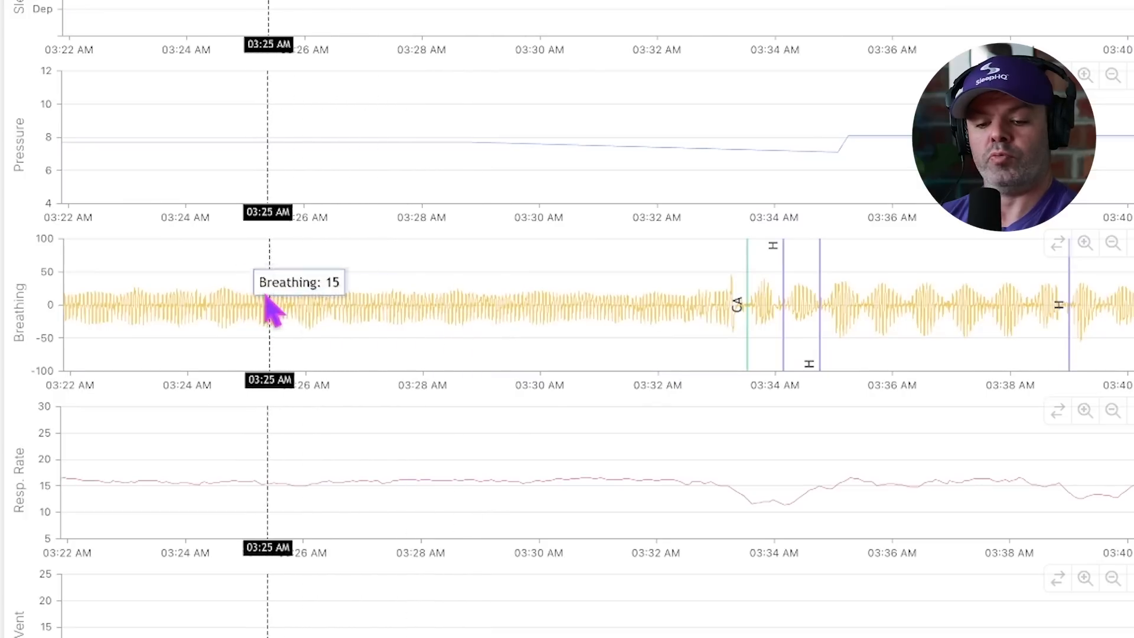
{"action": "mouse_move", "coordinate": [658, 311]}
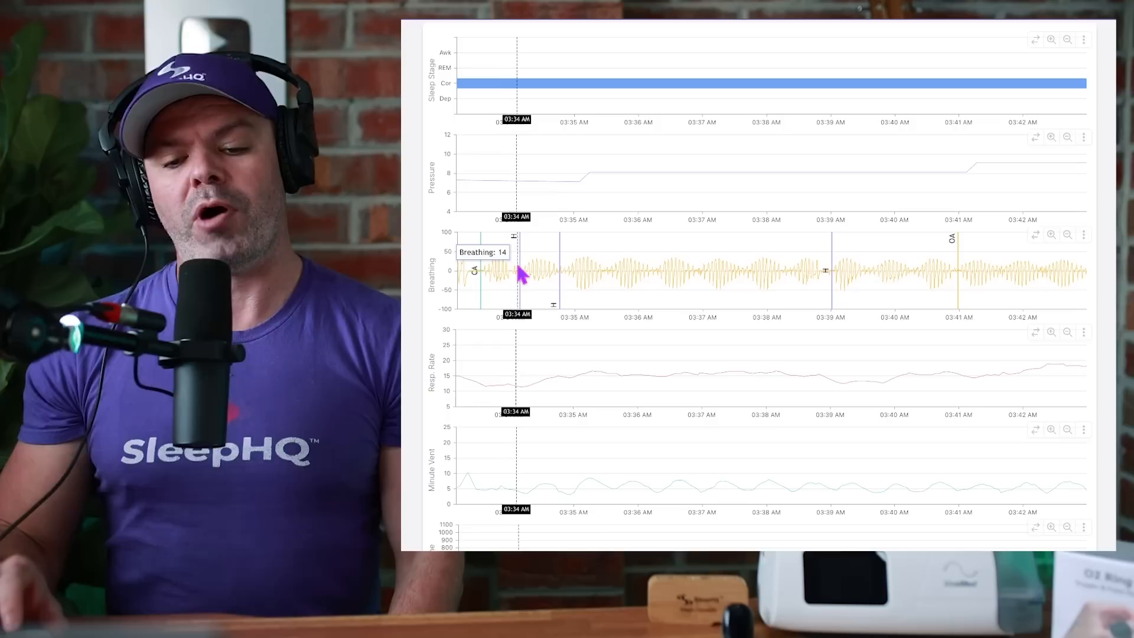
{"action": "mouse_move", "coordinate": [958, 272]}
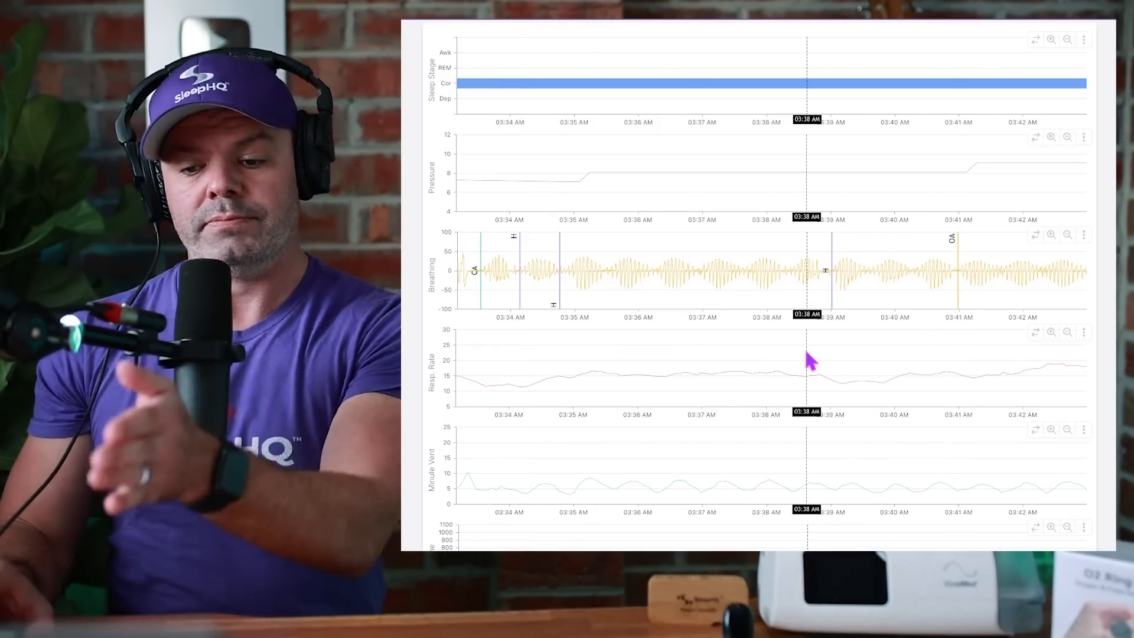
{"action": "mouse_move", "coordinate": [651, 249]}
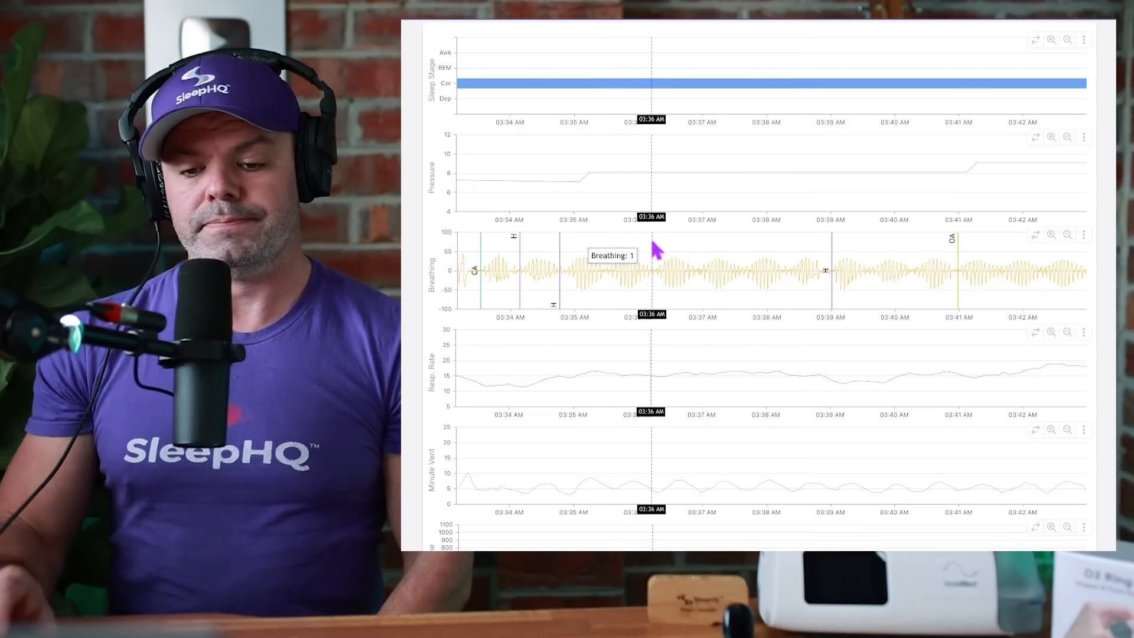
{"action": "mouse_move", "coordinate": [791, 225]}
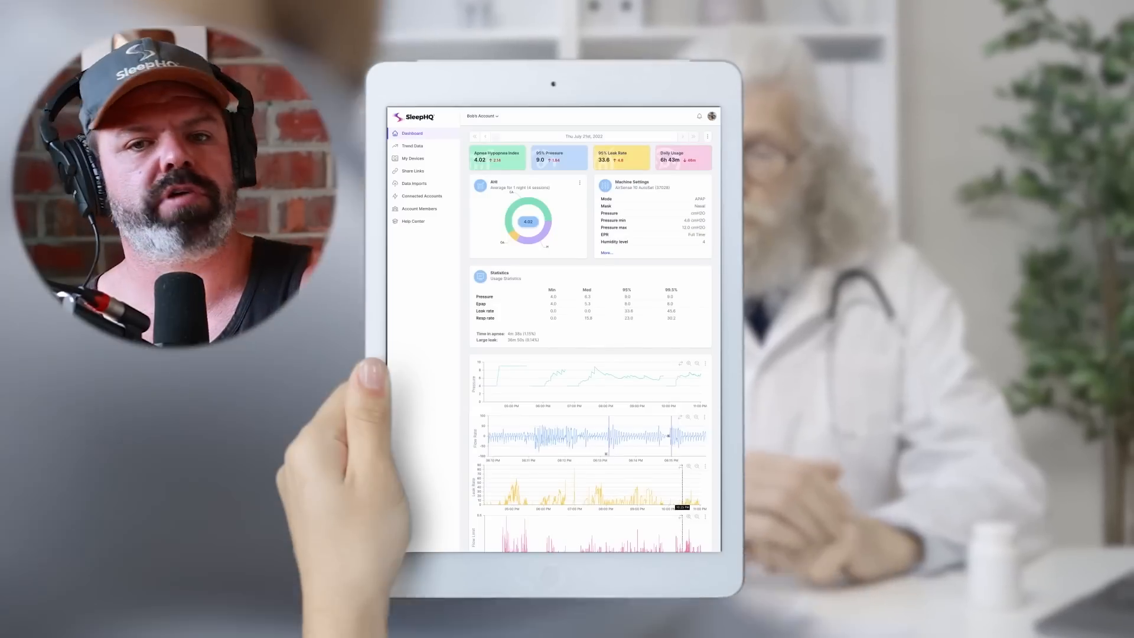
{"action": "left_click", "coordinate": [411, 146]}
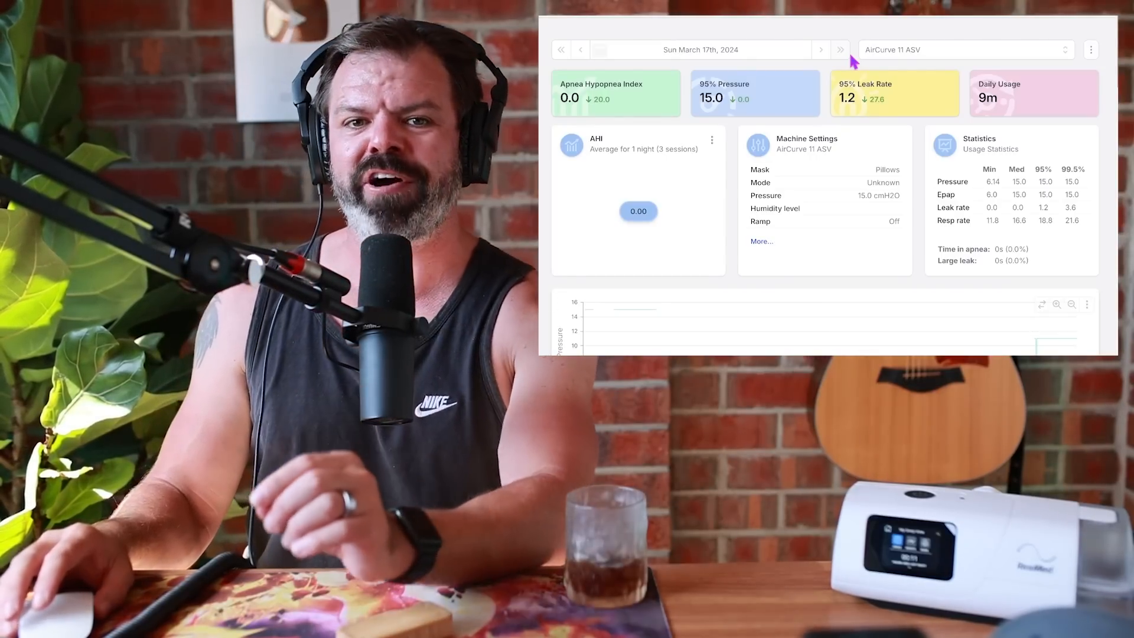
Scroll to the March 17th session charts around 2:22 PM showing breathing and minute ventilation.
{"action": "scroll", "scroll_direction": "down", "scroll_amount": 3}
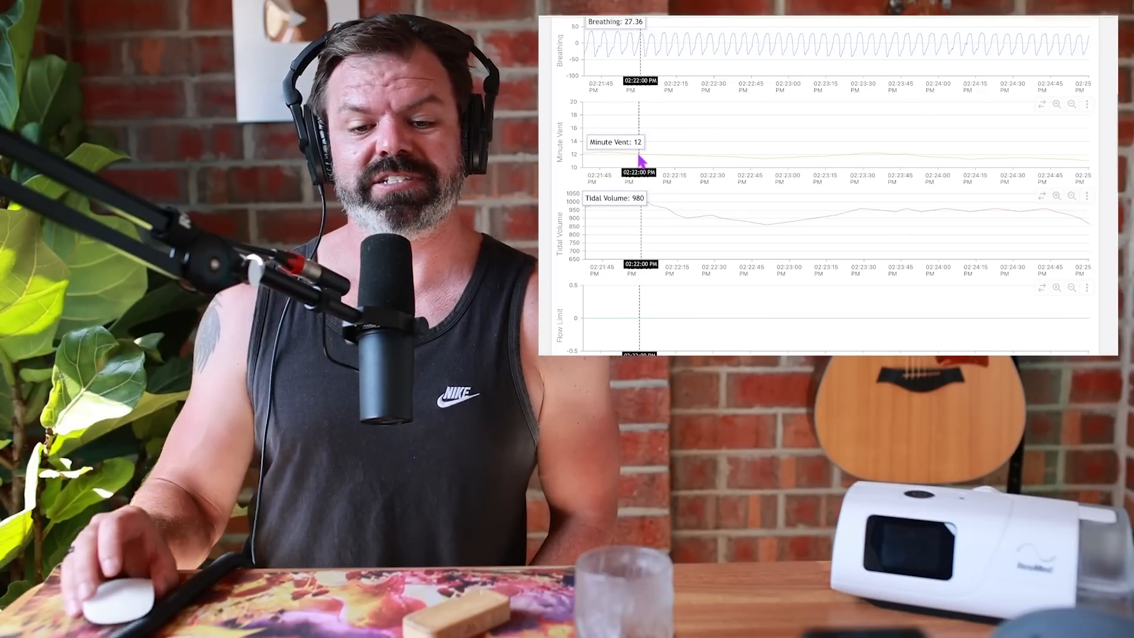
{"action": "mouse_move", "coordinate": [665, 163]}
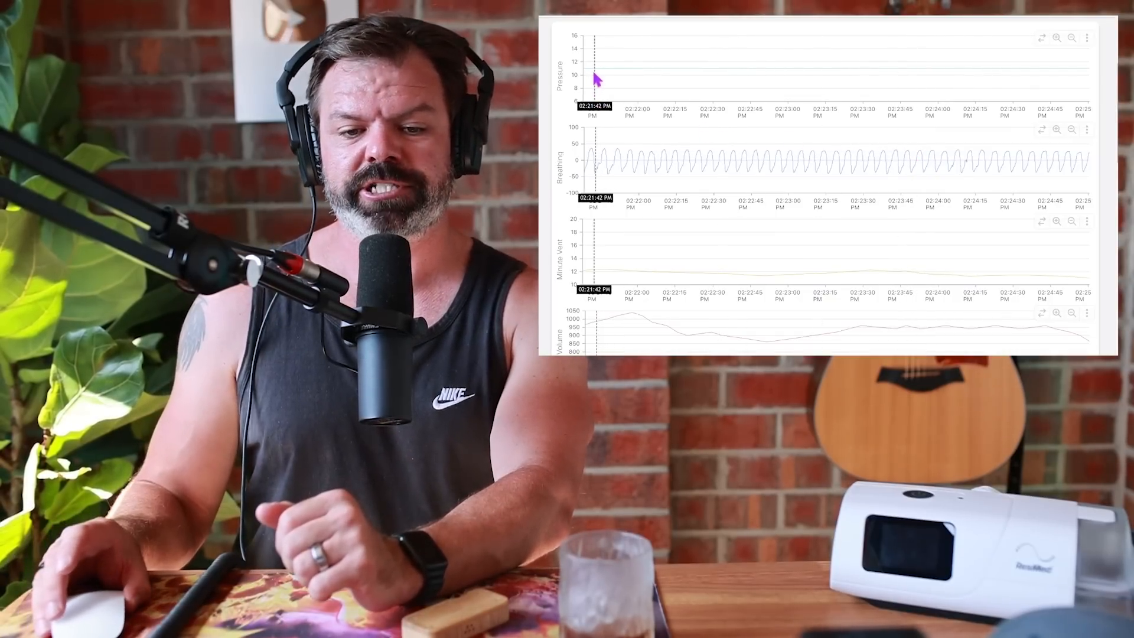
{"action": "mouse_move", "coordinate": [598, 76]}
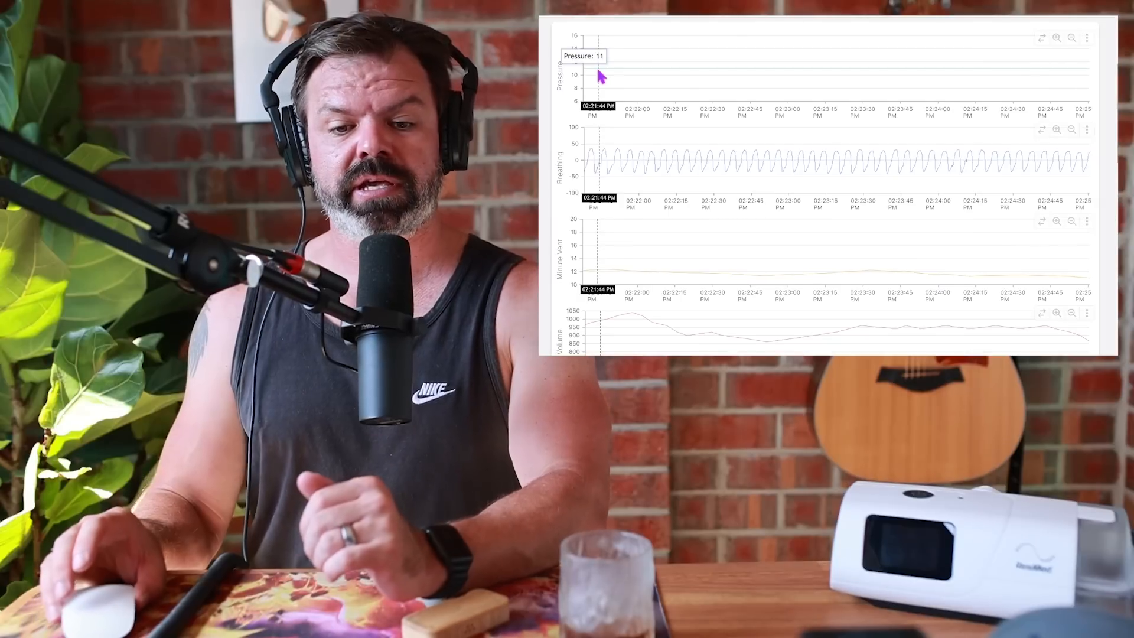
{"action": "mouse_move", "coordinate": [726, 76]}
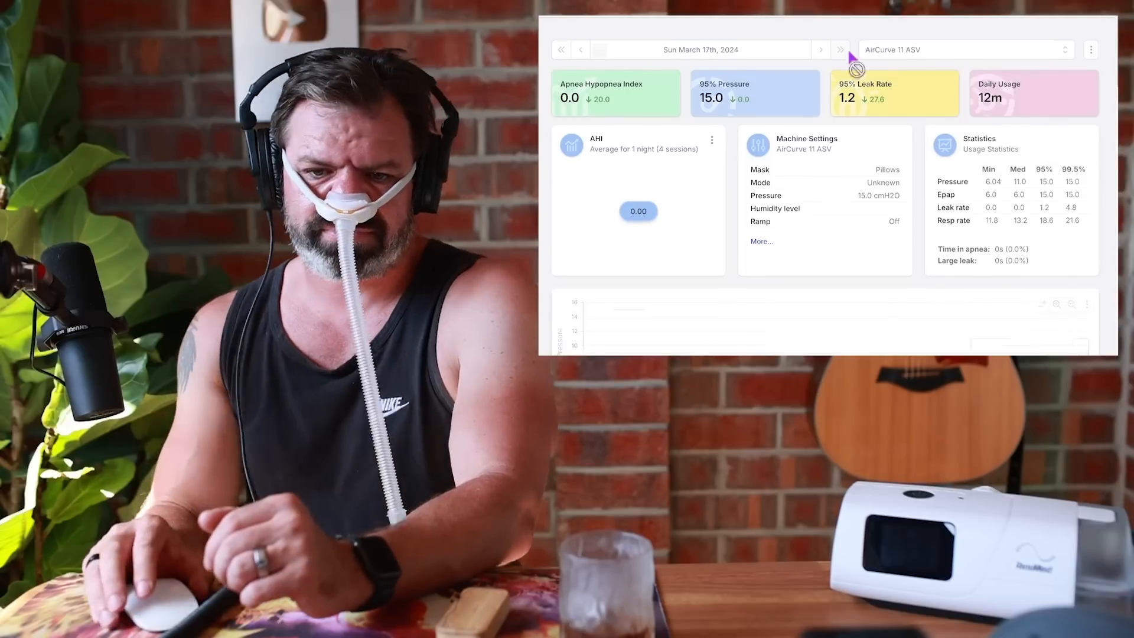
Scroll on the March 17th summary as the new-data notice appears with 13 minutes of usage.
{"action": "scroll", "scroll_direction": "down", "scroll_amount": 3}
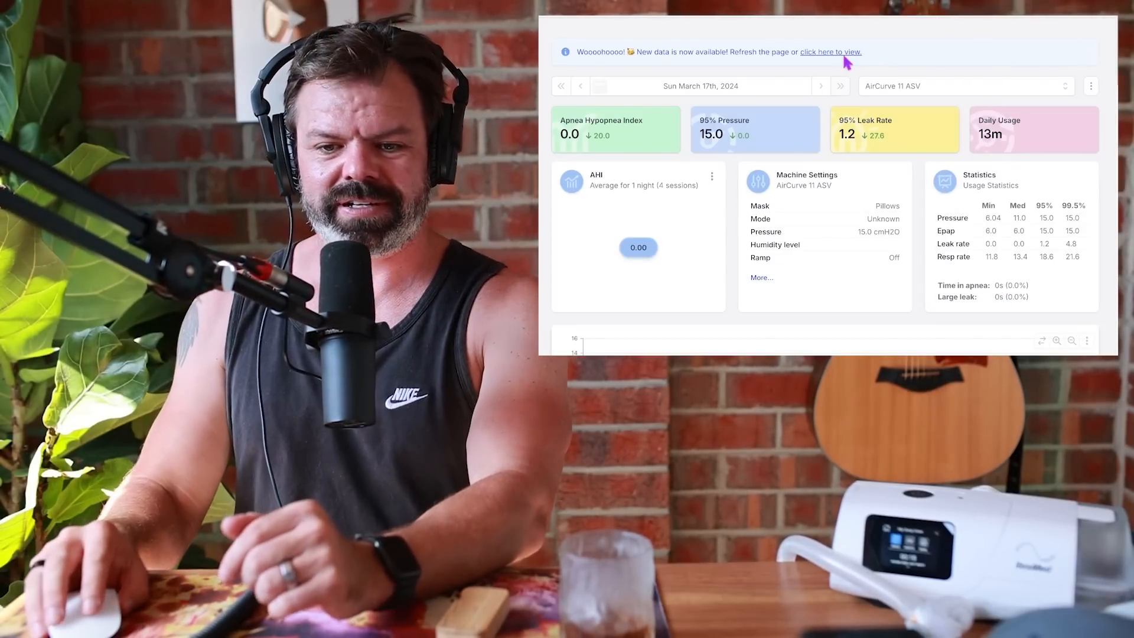
Load the newly available March 17th data showing the simulated central apnea and pressure boost.
{"action": "left_click", "coordinate": [829, 51]}
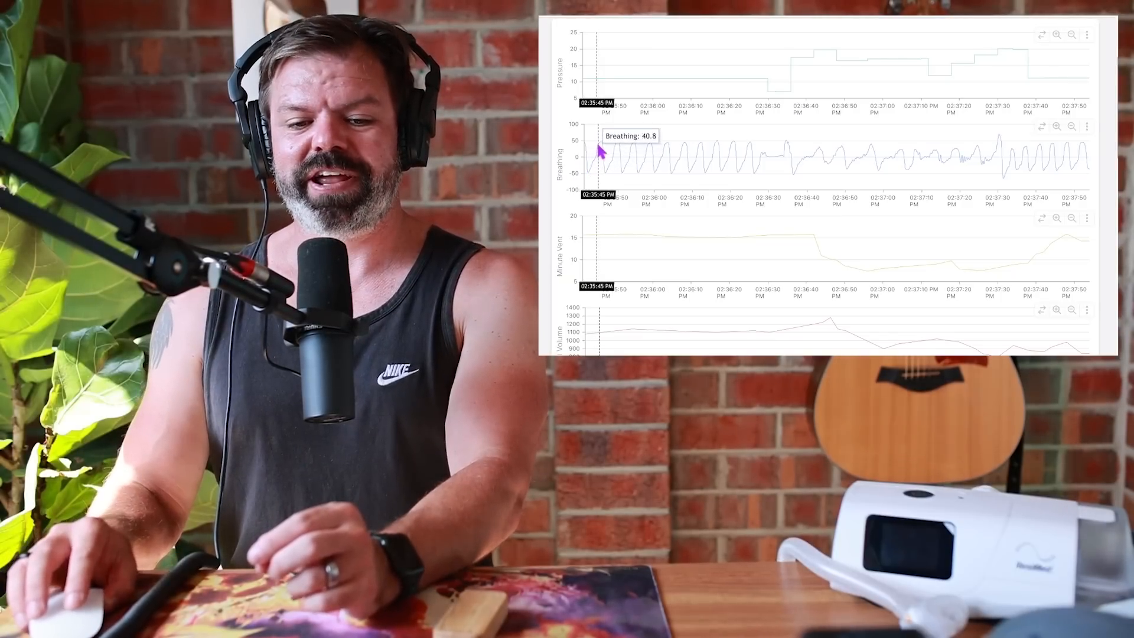
{"action": "mouse_move", "coordinate": [614, 160]}
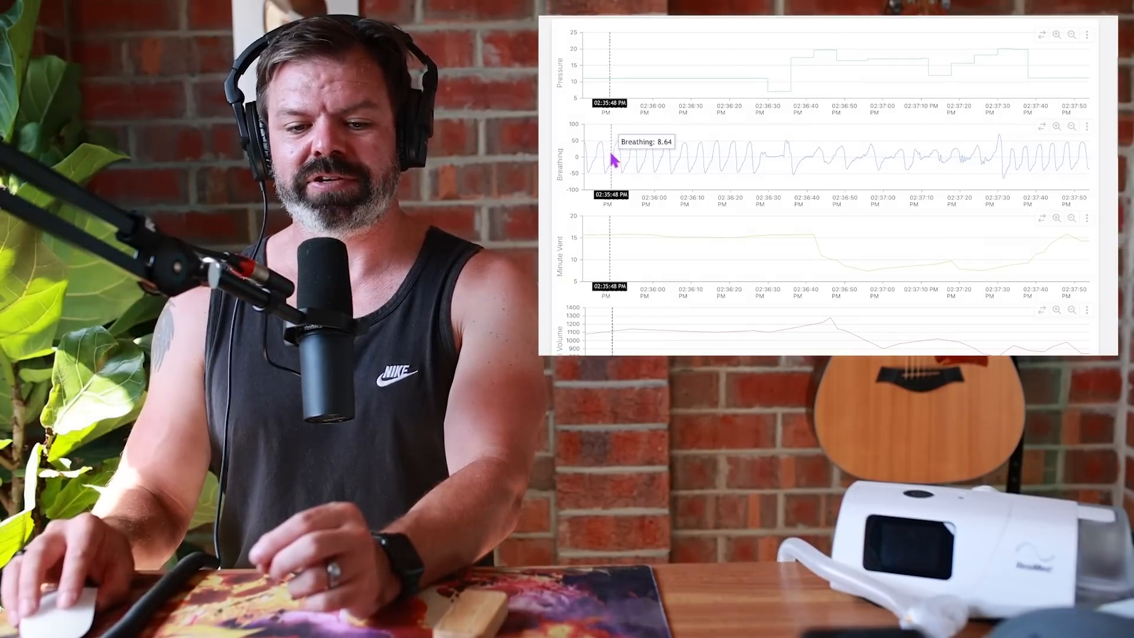
{"action": "mouse_move", "coordinate": [620, 173]}
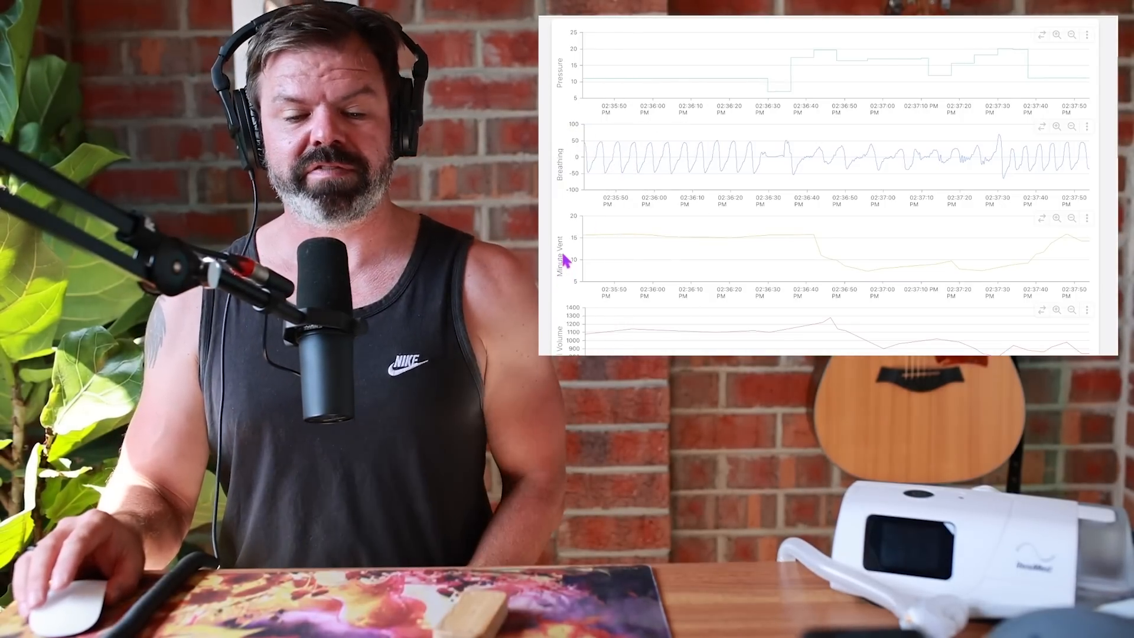
{"action": "mouse_move", "coordinate": [598, 242]}
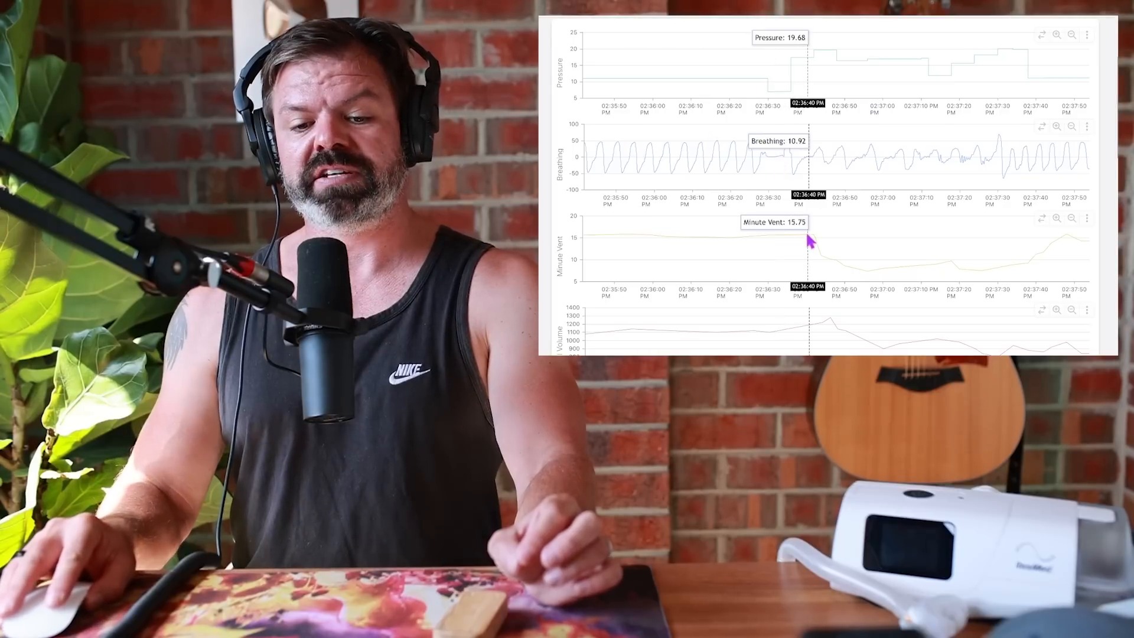
{"action": "mouse_move", "coordinate": [1035, 82]}
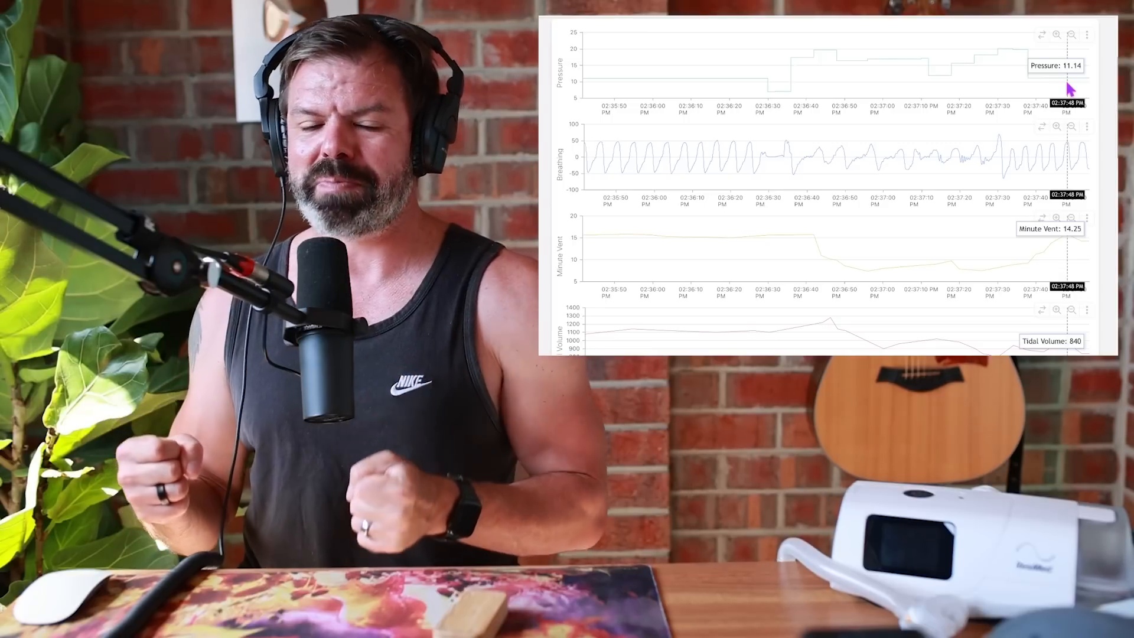
Scroll down to the Flow Limit, Leak Rate and Resp. Rate charts.
{"action": "scroll", "scroll_direction": "down", "scroll_amount": 3}
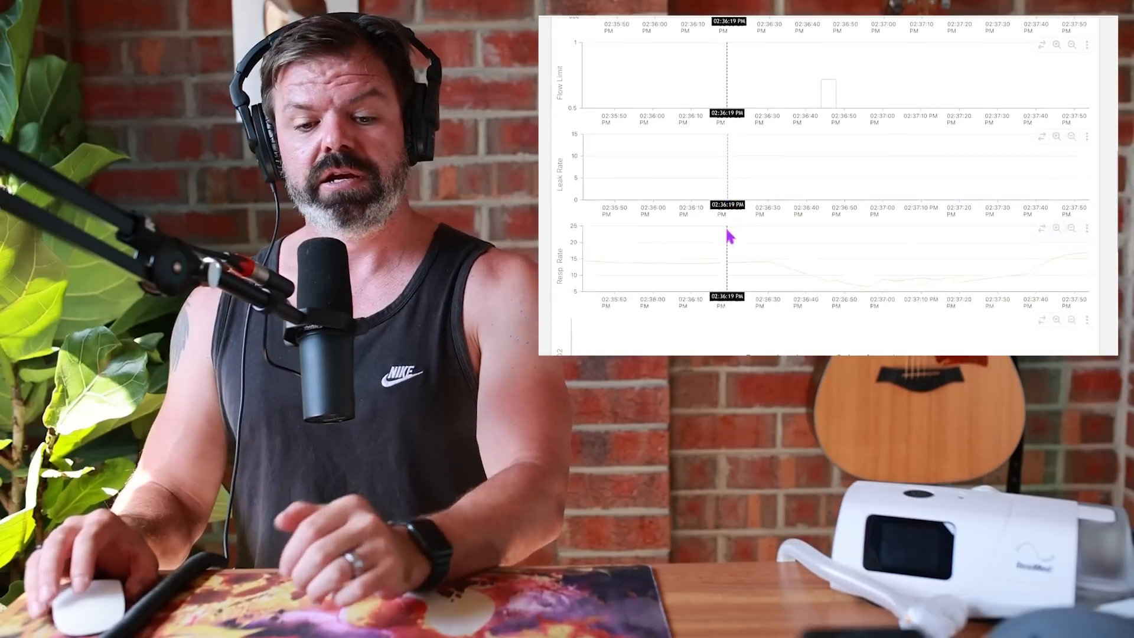
Scroll down to the SpO2, Snore and Sleep Stage charts, where SpO2 and sleep stage are empty.
{"action": "scroll", "scroll_direction": "down", "scroll_amount": 3}
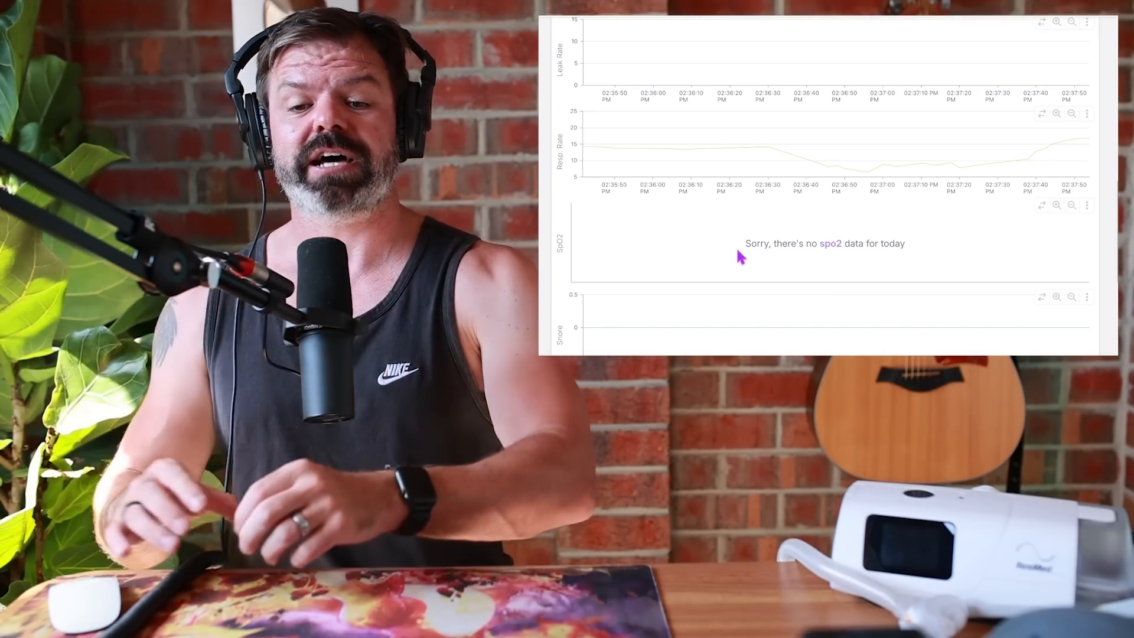
{"action": "mouse_move", "coordinate": [756, 232]}
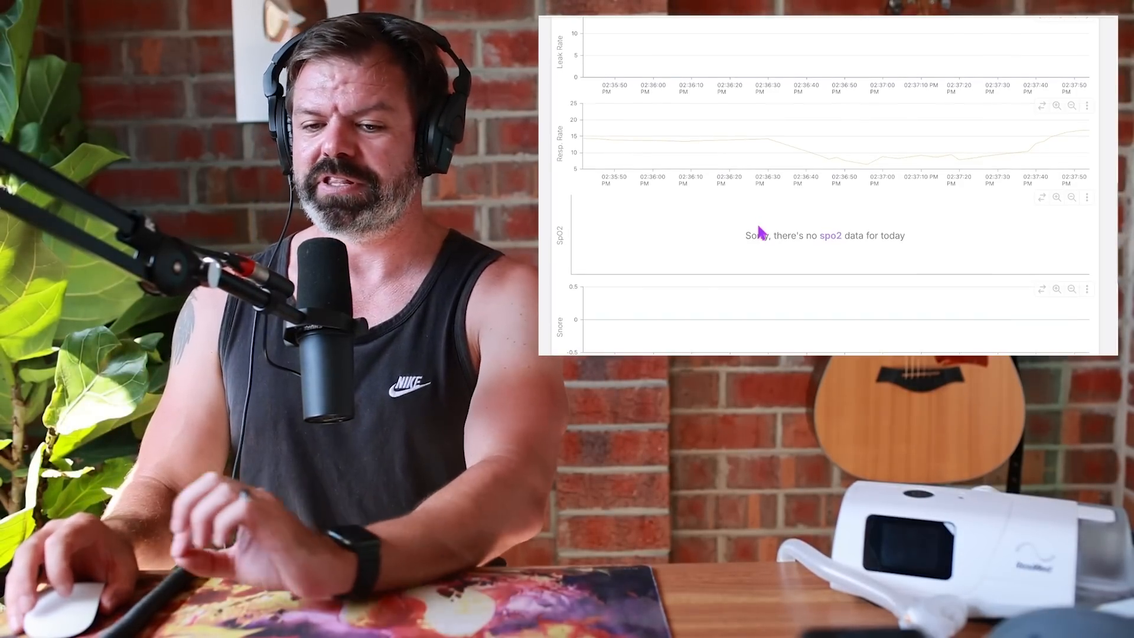
{"action": "scroll", "scroll_direction": "down", "scroll_amount": 3}
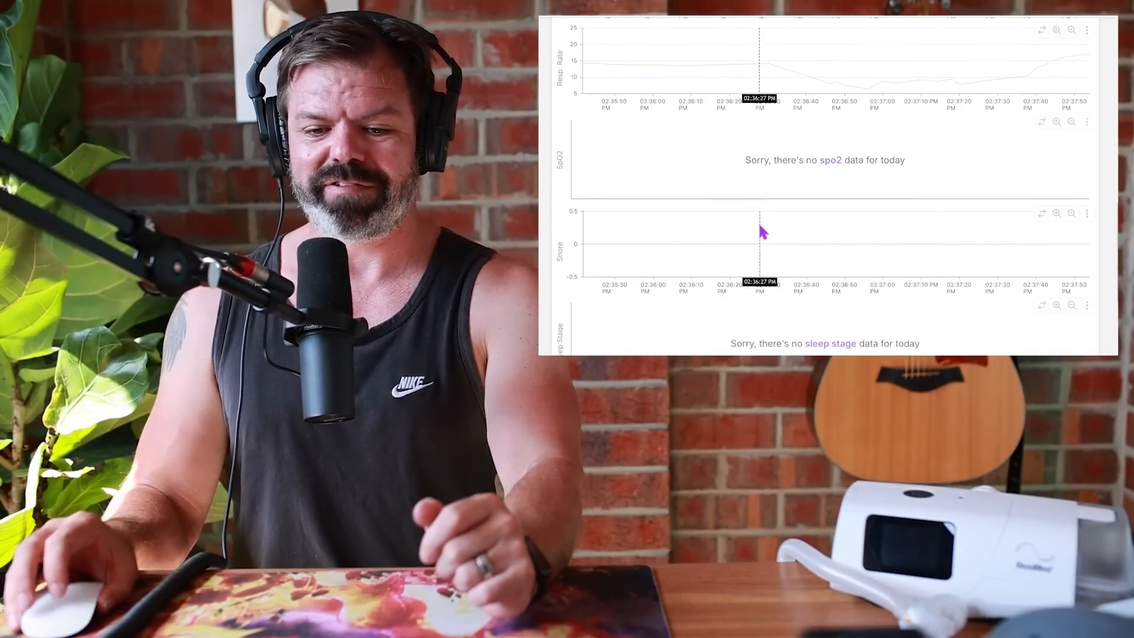